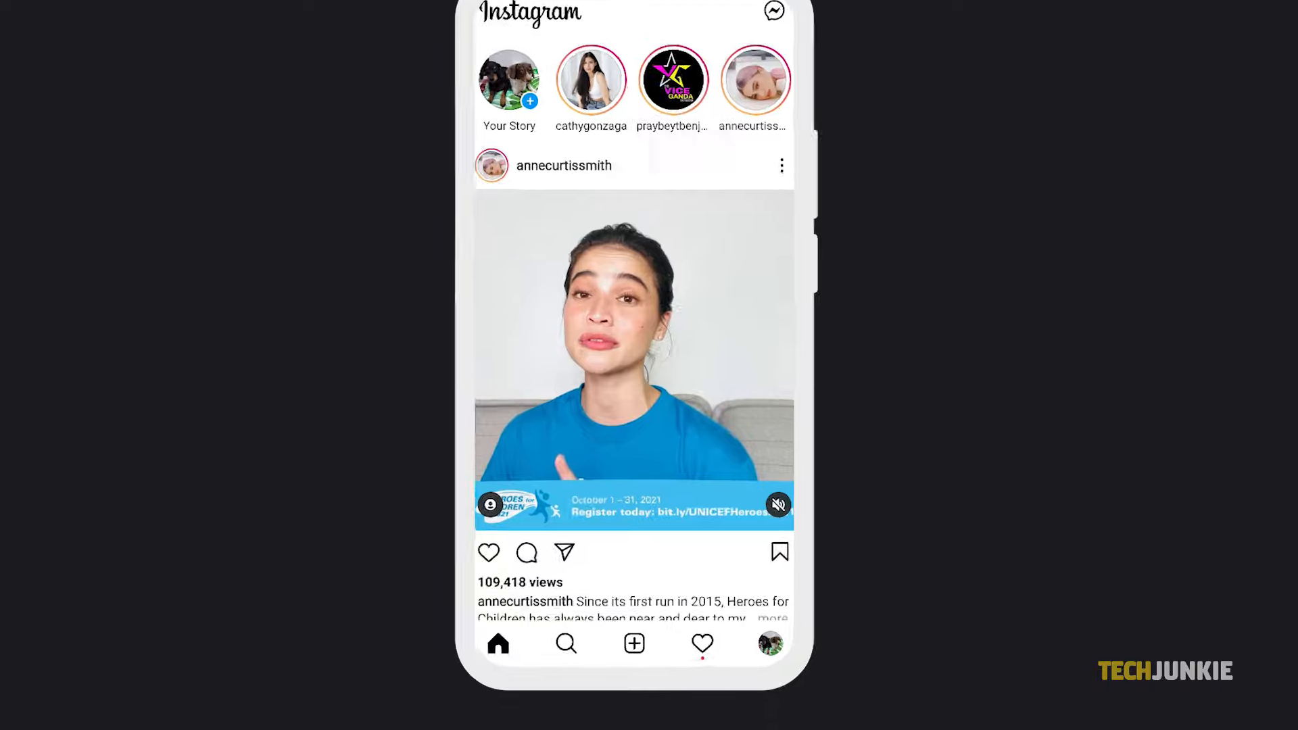
Step: From the jon.0820 profile, reach Settings and the Accounts Center's accounts and profiles list
{"action": "left_click", "coordinate": [768, 643]}
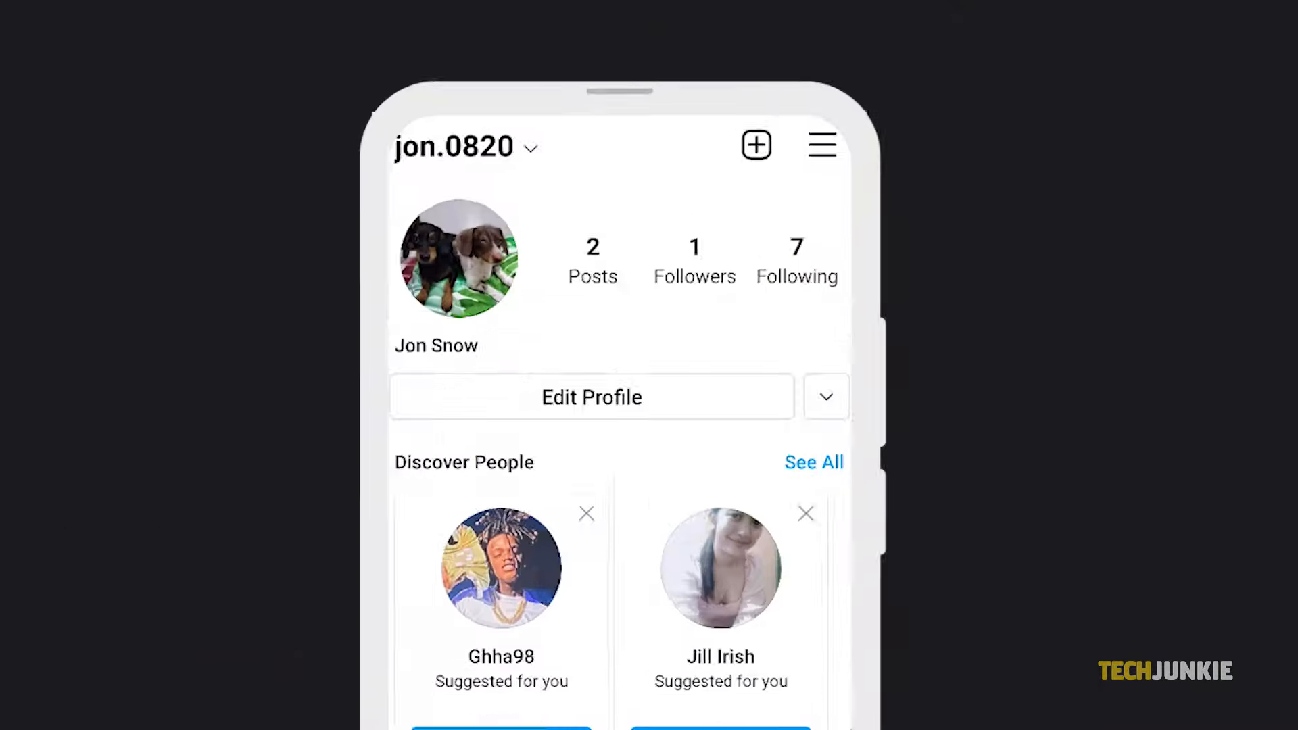
{"action": "left_click", "coordinate": [820, 144]}
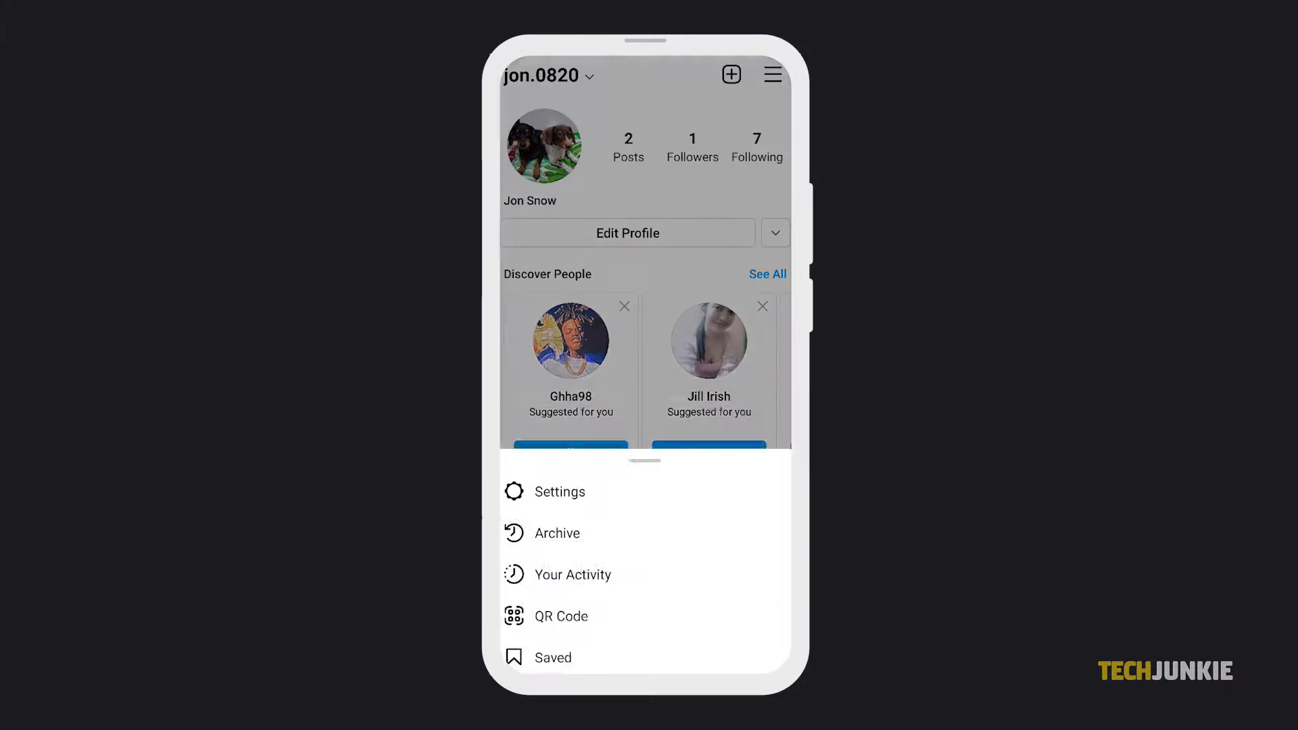
{"action": "left_click", "coordinate": [558, 490]}
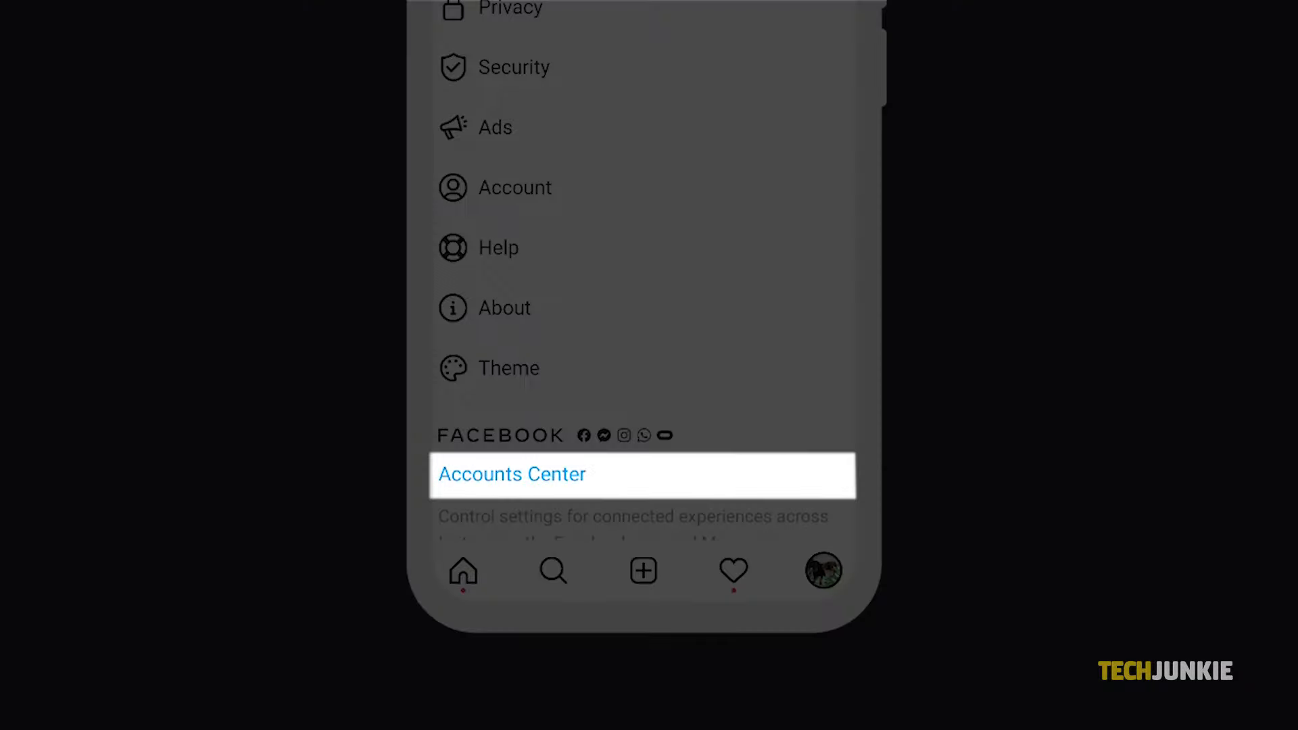
{"action": "left_click", "coordinate": [511, 475]}
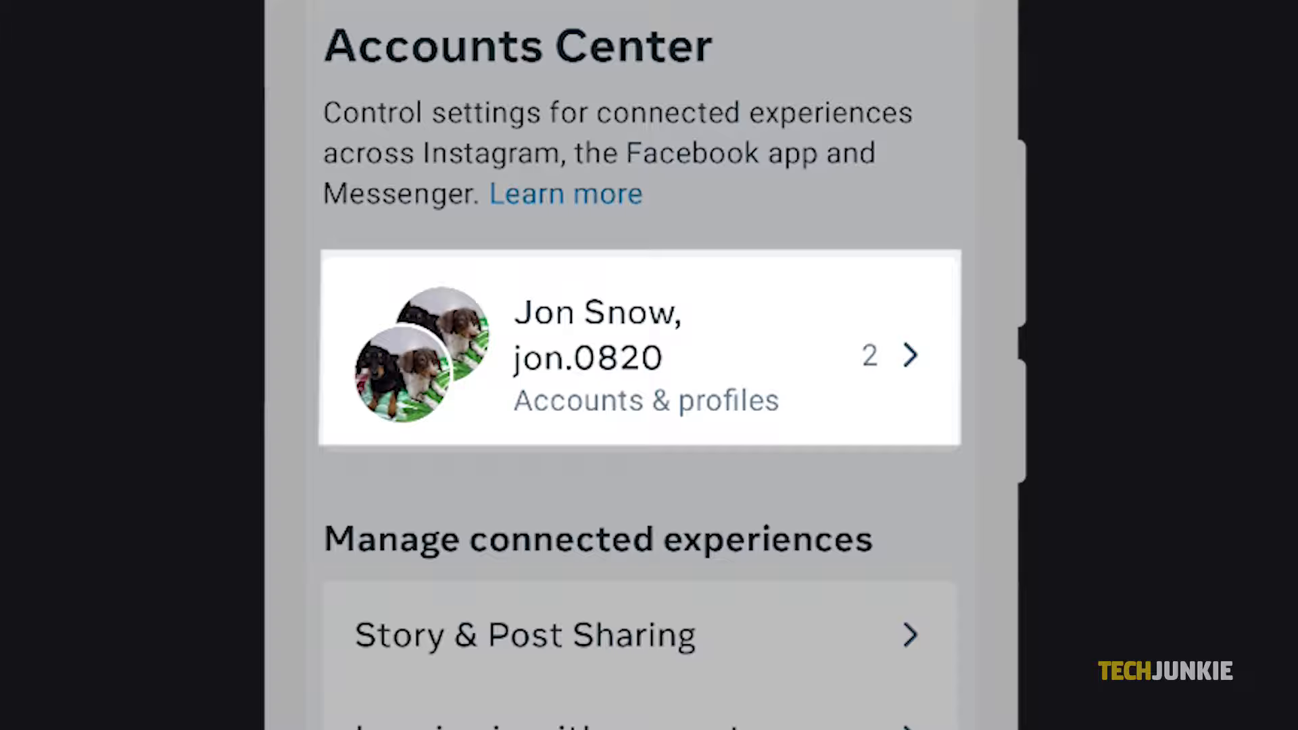
{"action": "left_click", "coordinate": [637, 356]}
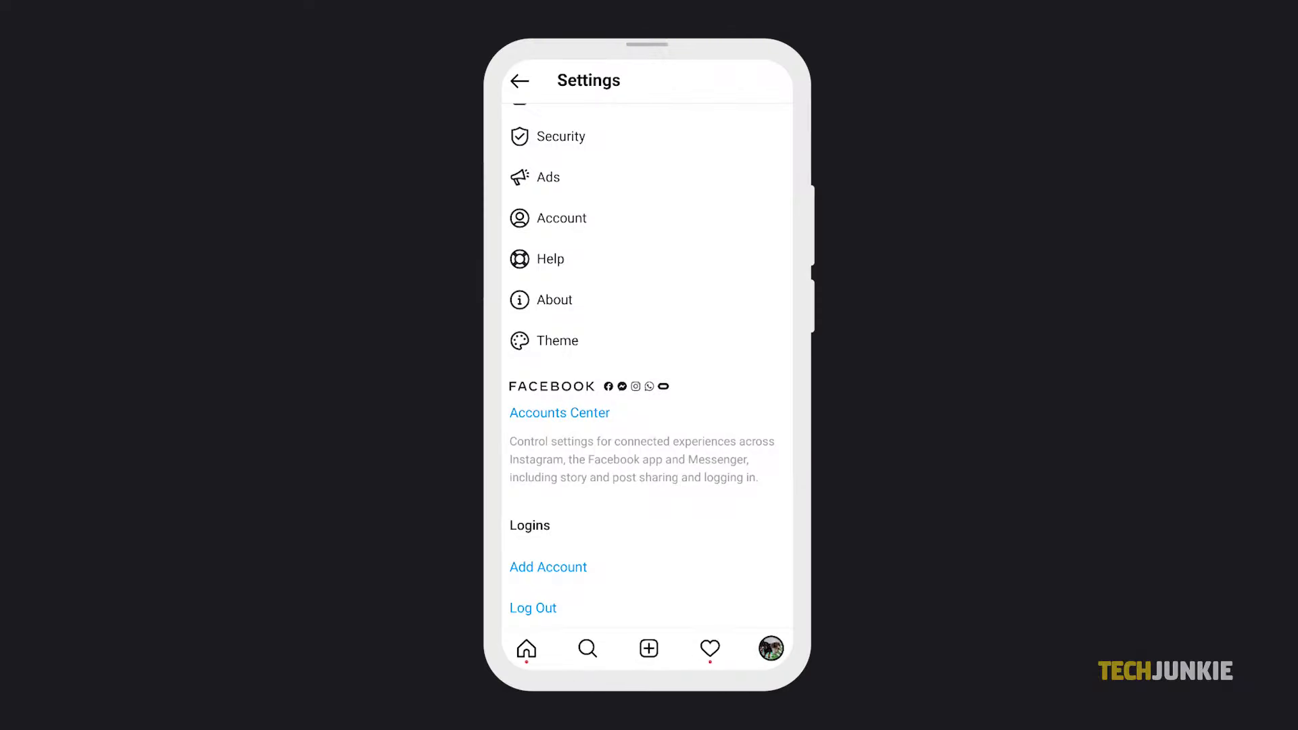
Step: Complete Accounts Center setup with the Jon Snow Facebook and jon.0820 Instagram accounts, through the sync step
{"action": "left_click", "coordinate": [558, 413]}
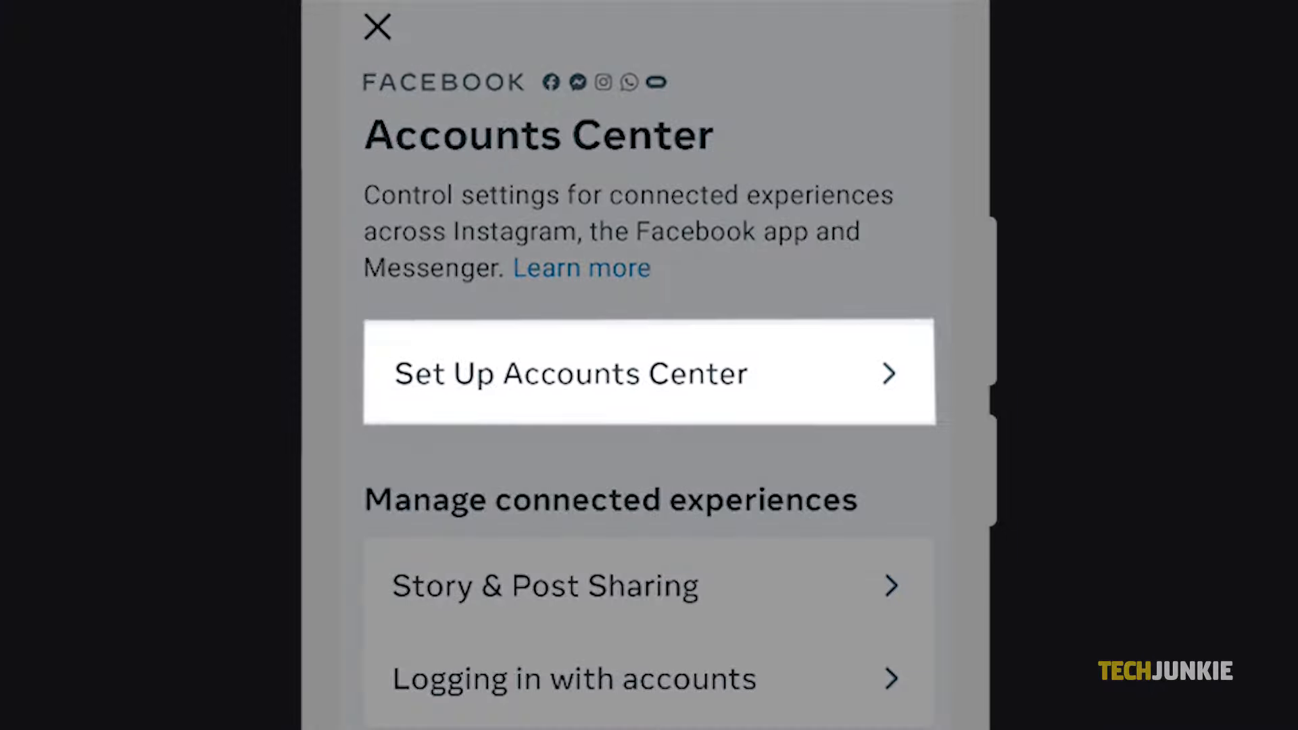
{"action": "left_click", "coordinate": [649, 372]}
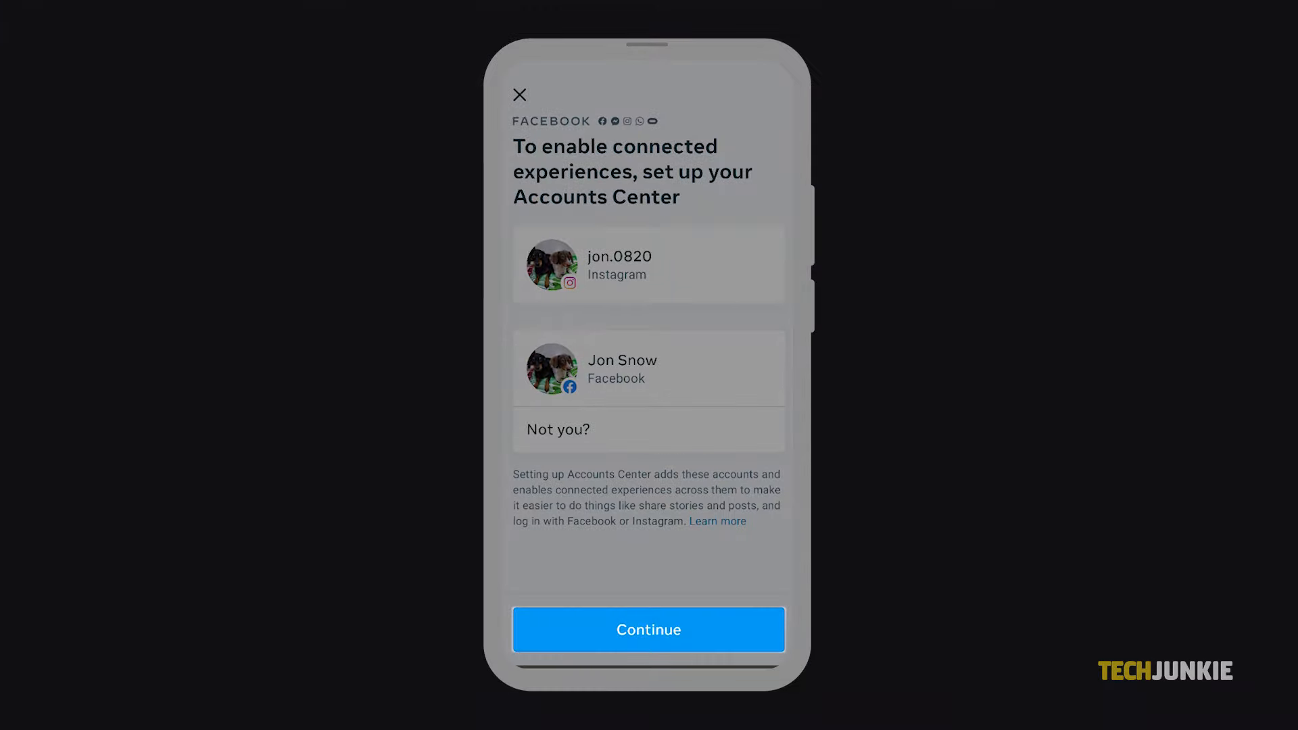
{"action": "left_click", "coordinate": [647, 628]}
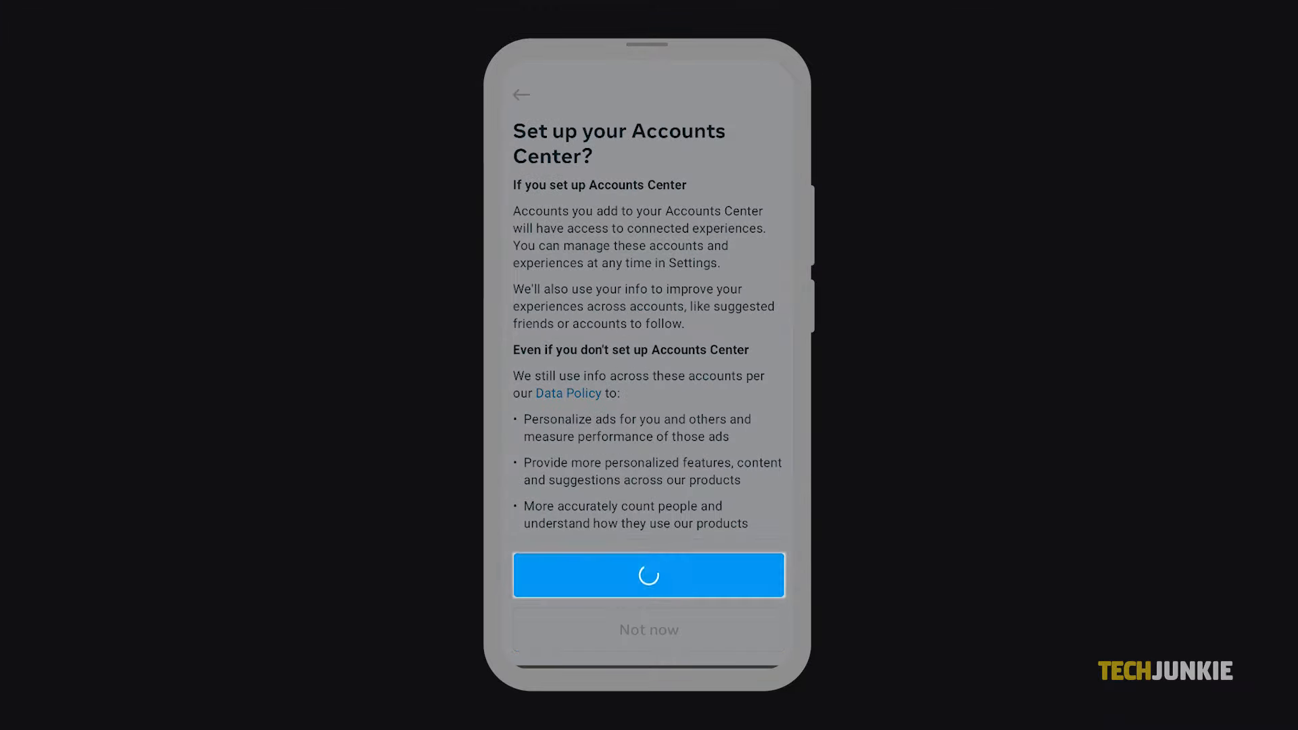
{"action": "left_click", "coordinate": [647, 575]}
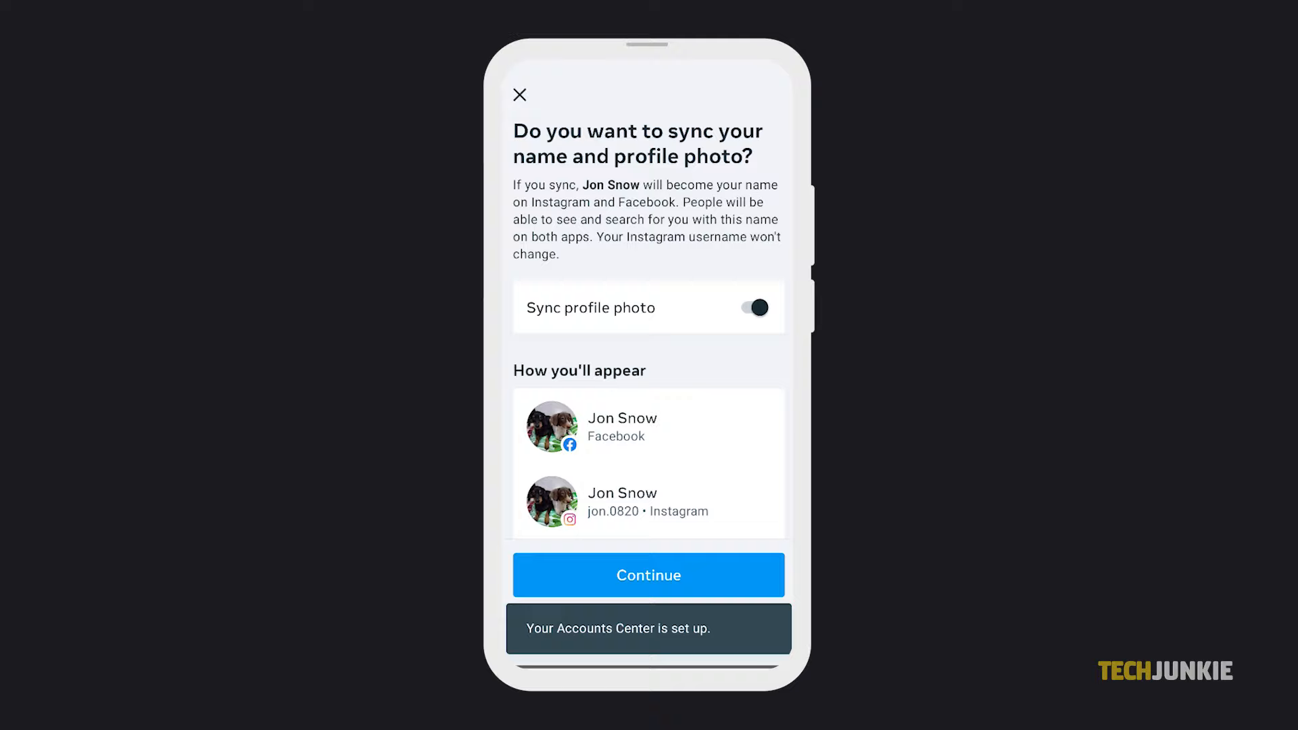
{"action": "left_click", "coordinate": [647, 574]}
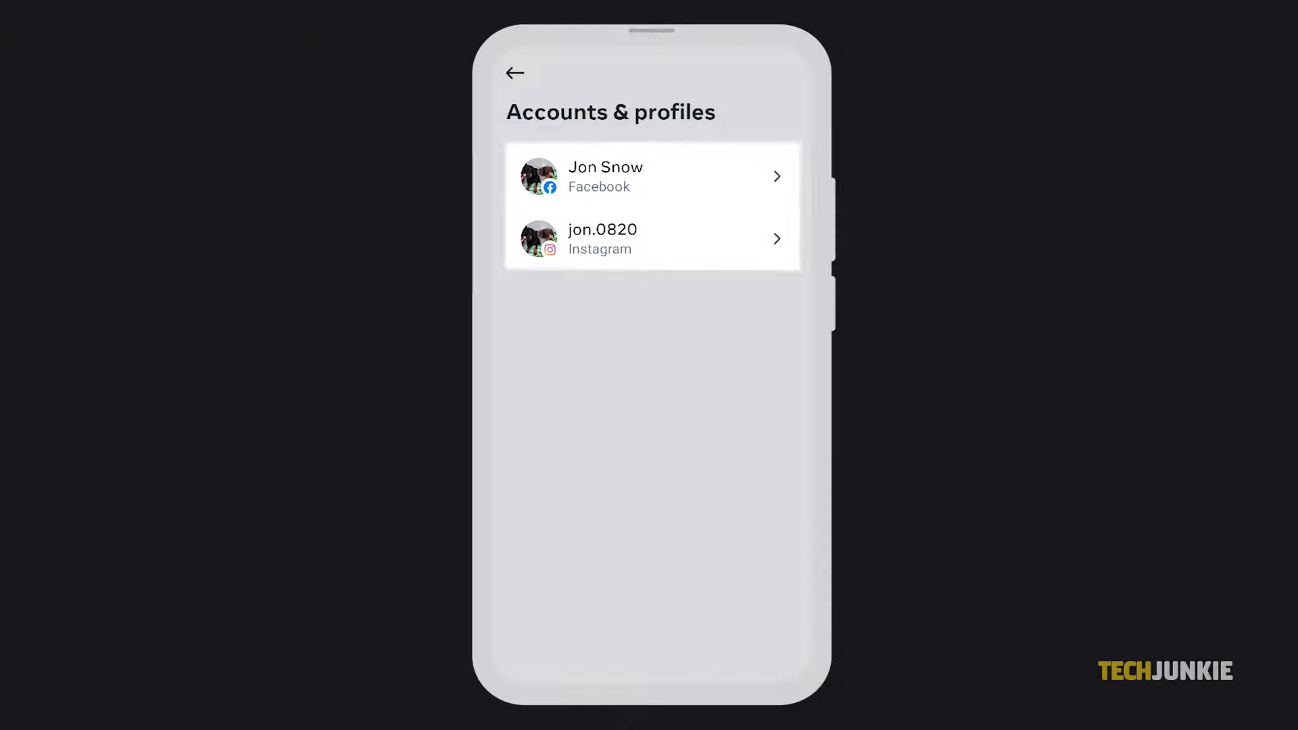
Step: Remove the Jon Snow Facebook account from the Accounts Center and confirm the removal
{"action": "left_click", "coordinate": [652, 176]}
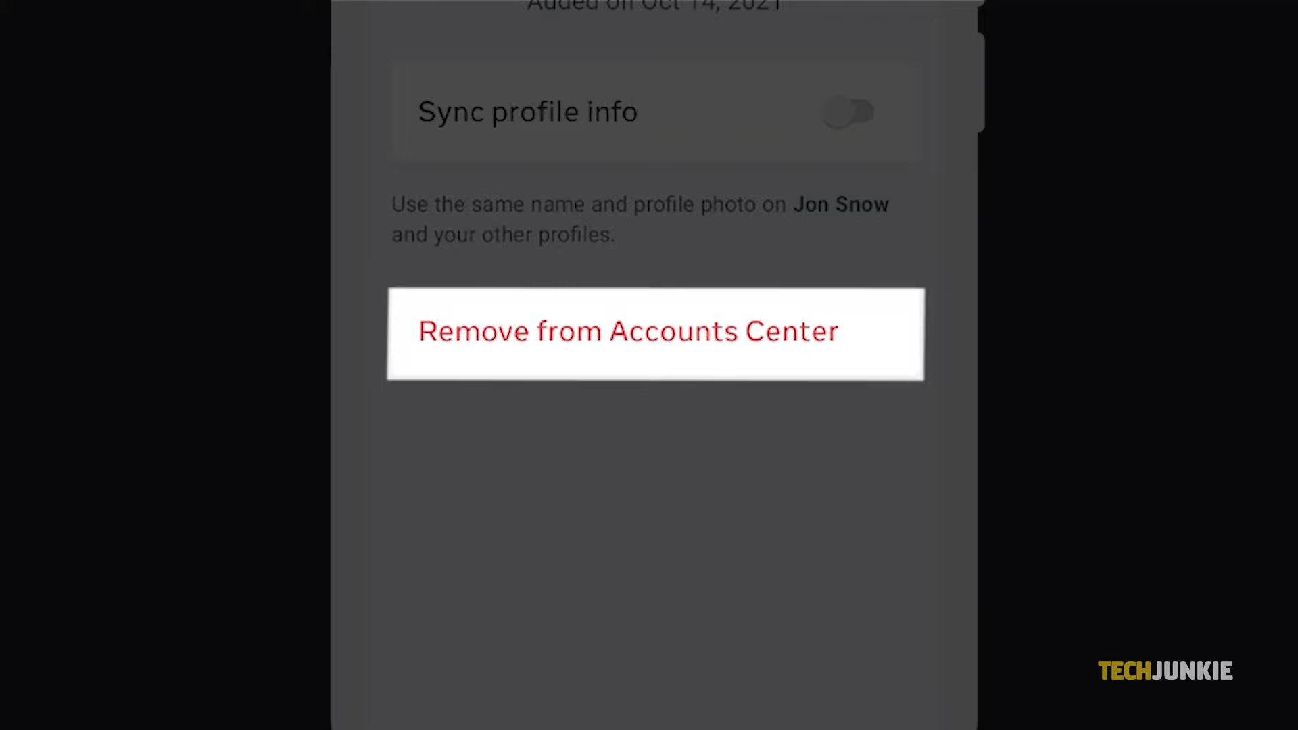
{"action": "left_click", "coordinate": [626, 330]}
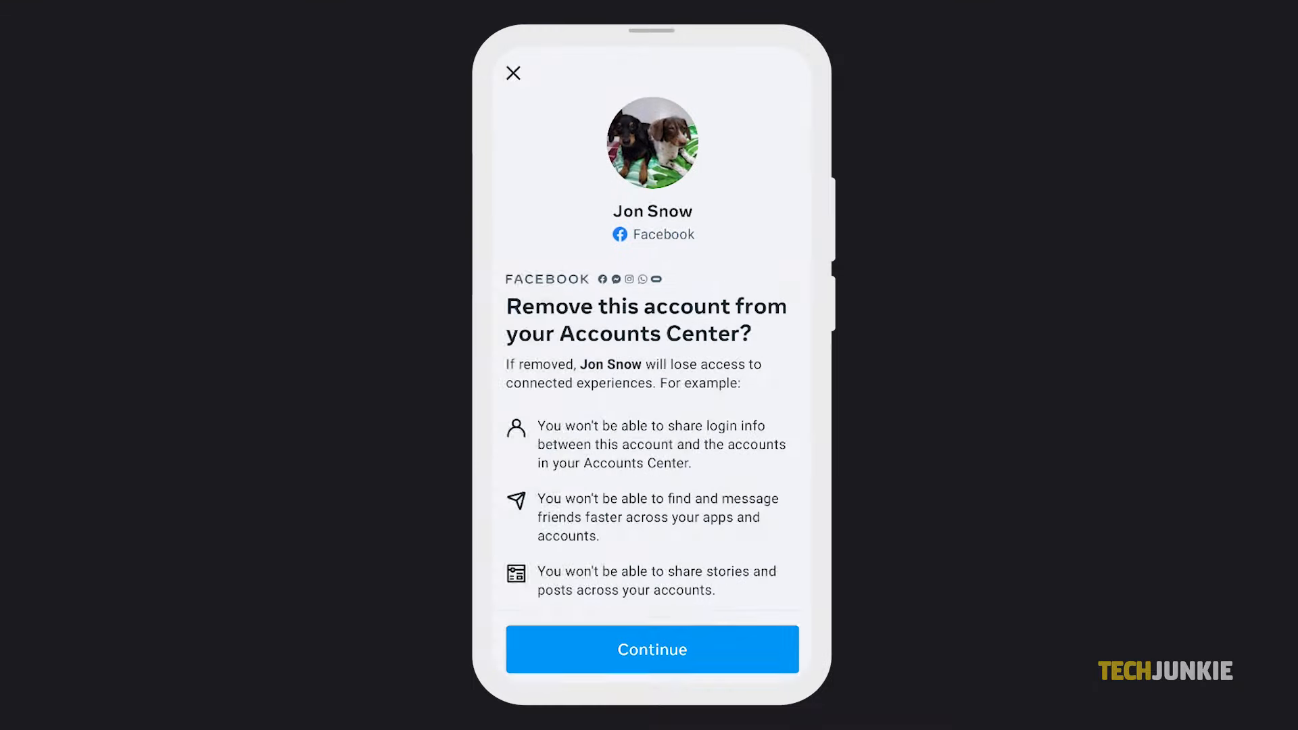
{"action": "left_click", "coordinate": [651, 649]}
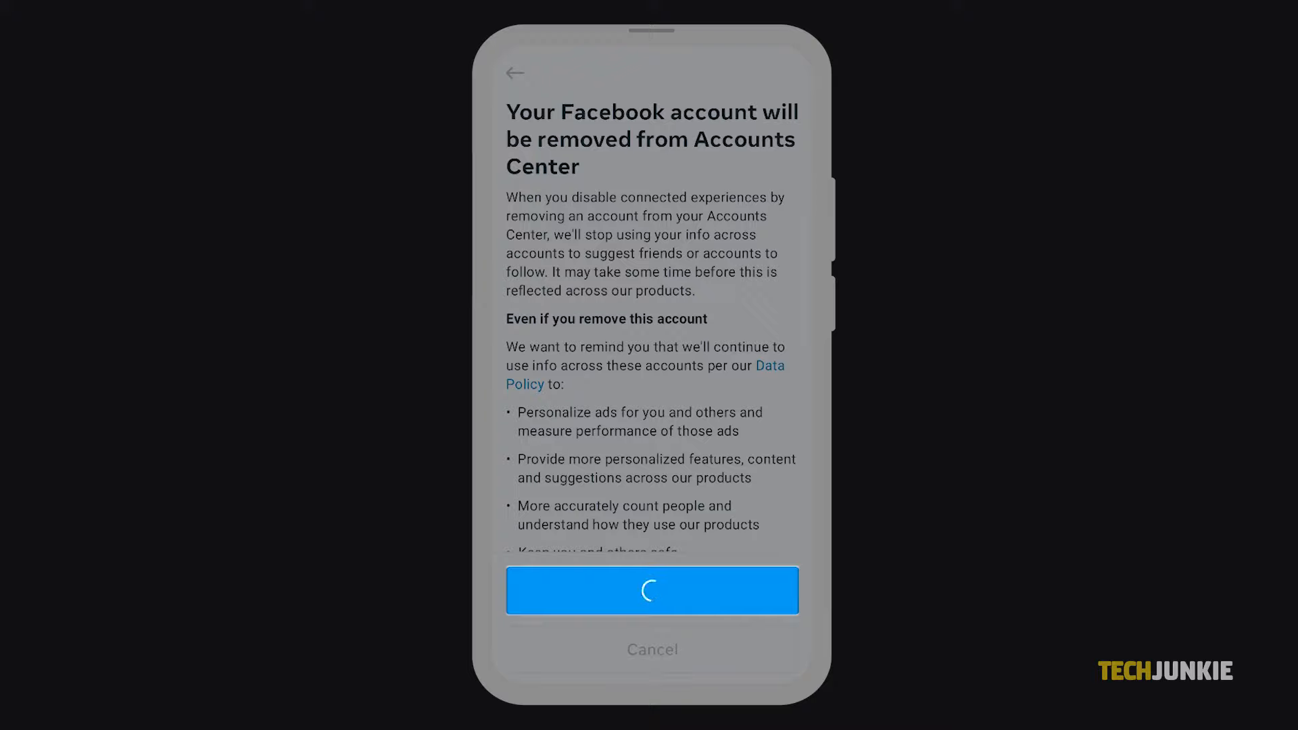
{"action": "left_click", "coordinate": [652, 591]}
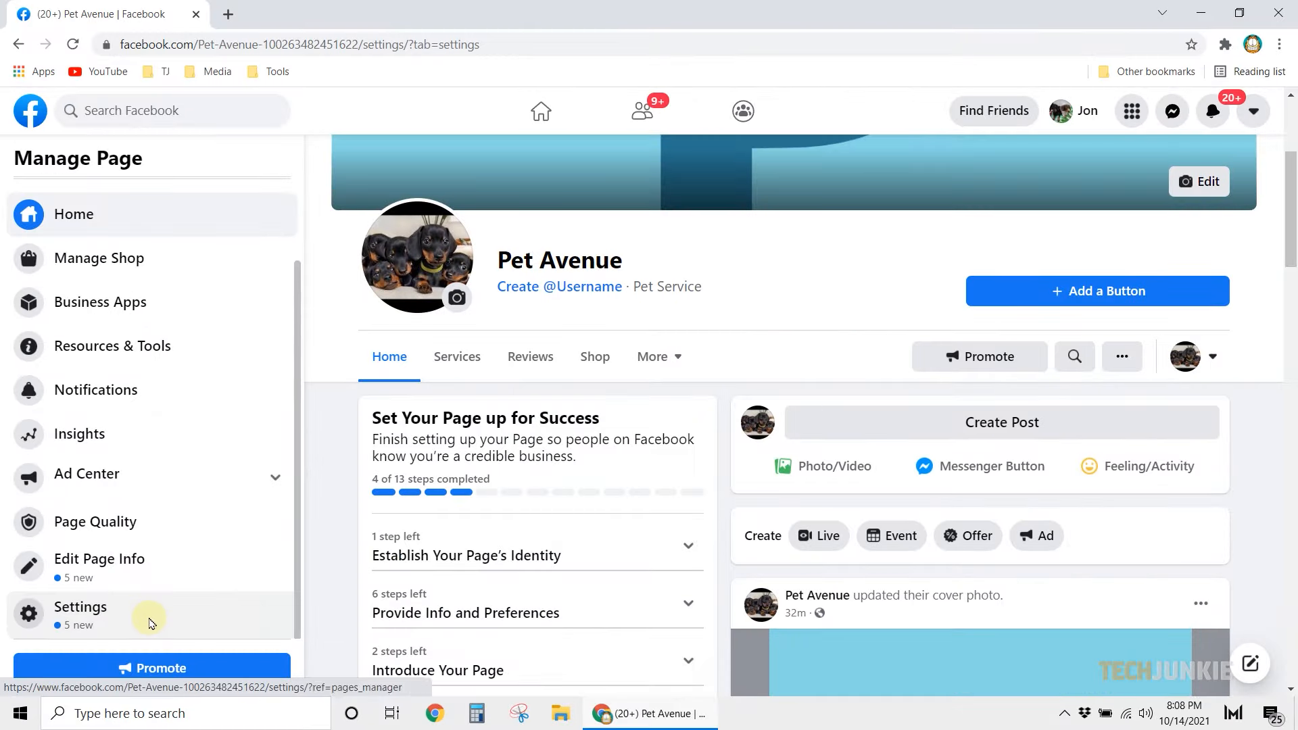
Step: From Pet Avenue Page settings, begin connecting an Instagram account, keeping Instagram messages allowed in the inbox
{"action": "left_click", "coordinate": [80, 607]}
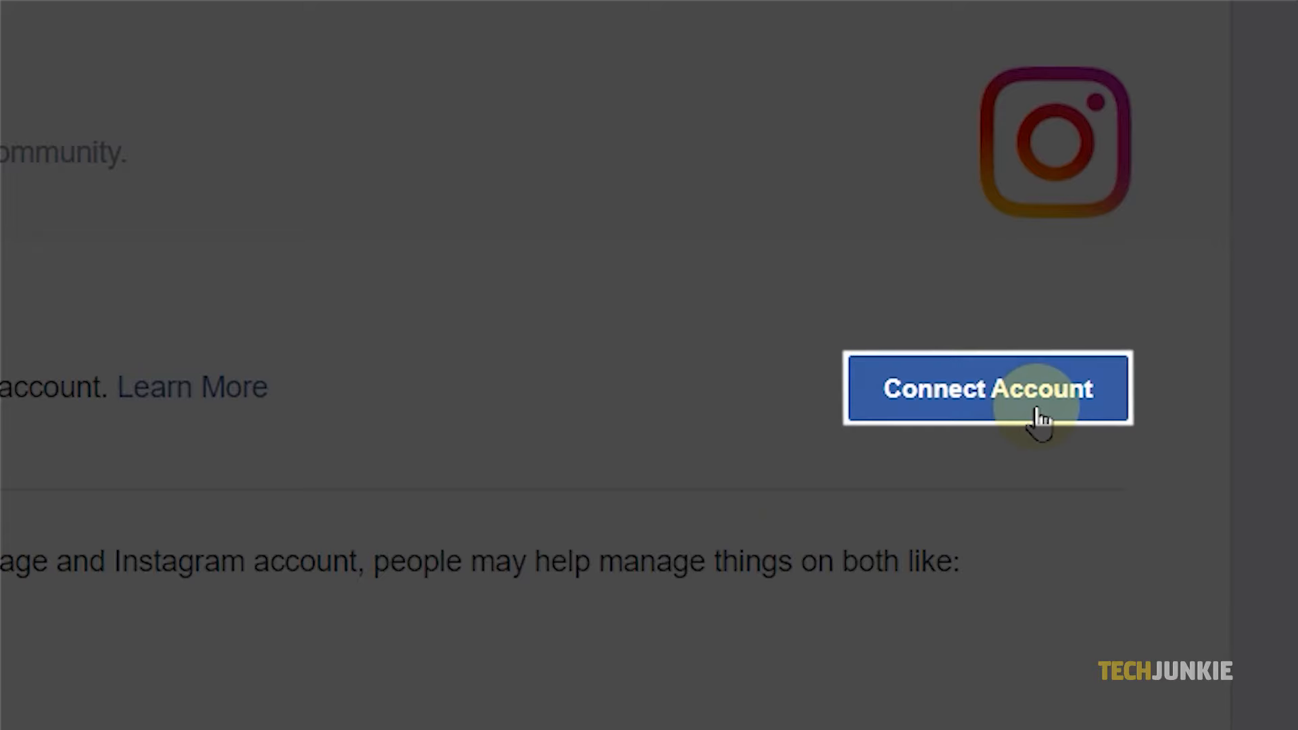
{"action": "left_click", "coordinate": [986, 389]}
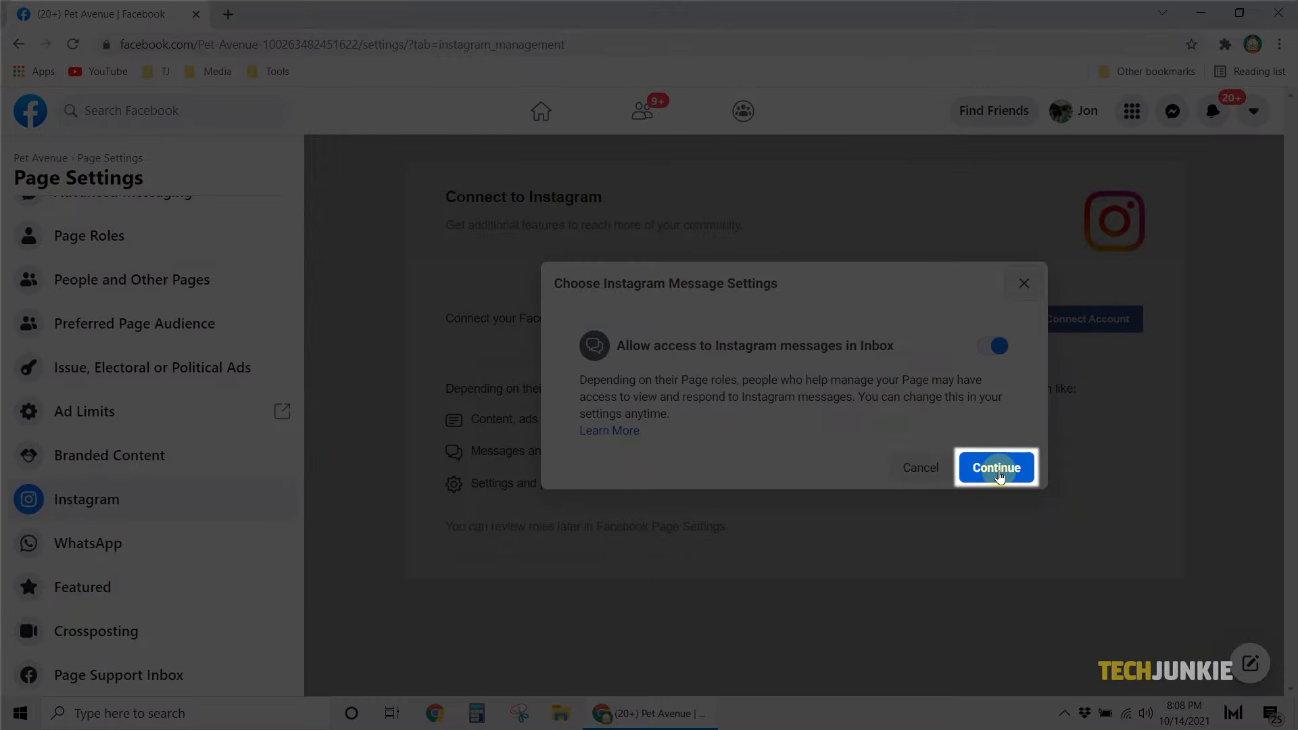
{"action": "left_click", "coordinate": [996, 466]}
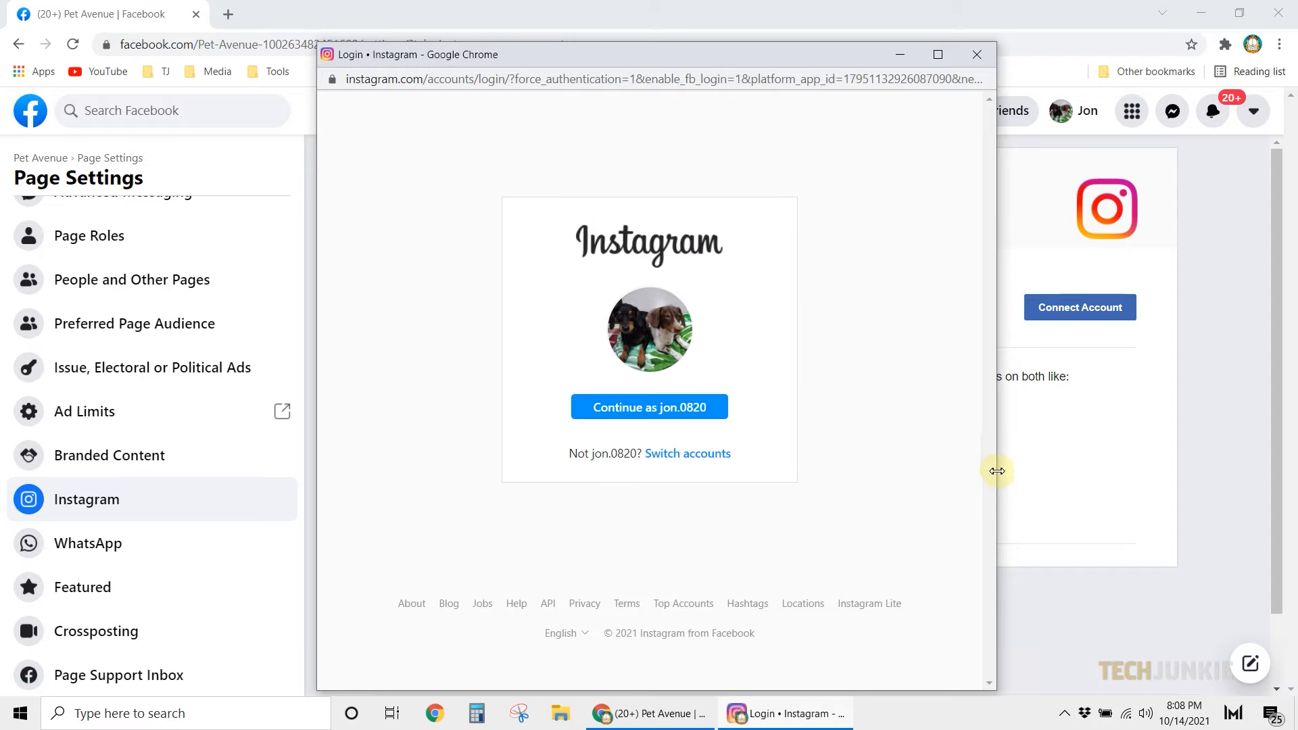
{"action": "left_click", "coordinate": [649, 407]}
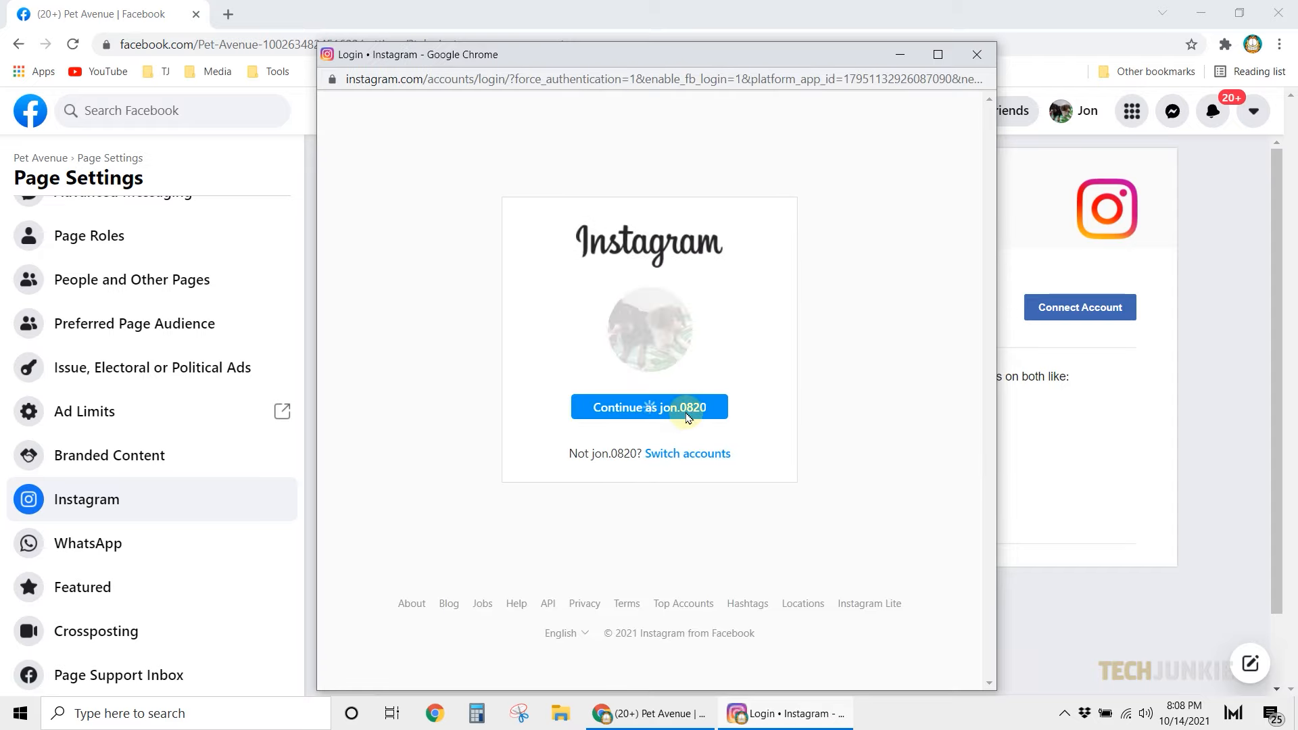
{"action": "left_click", "coordinate": [649, 407]}
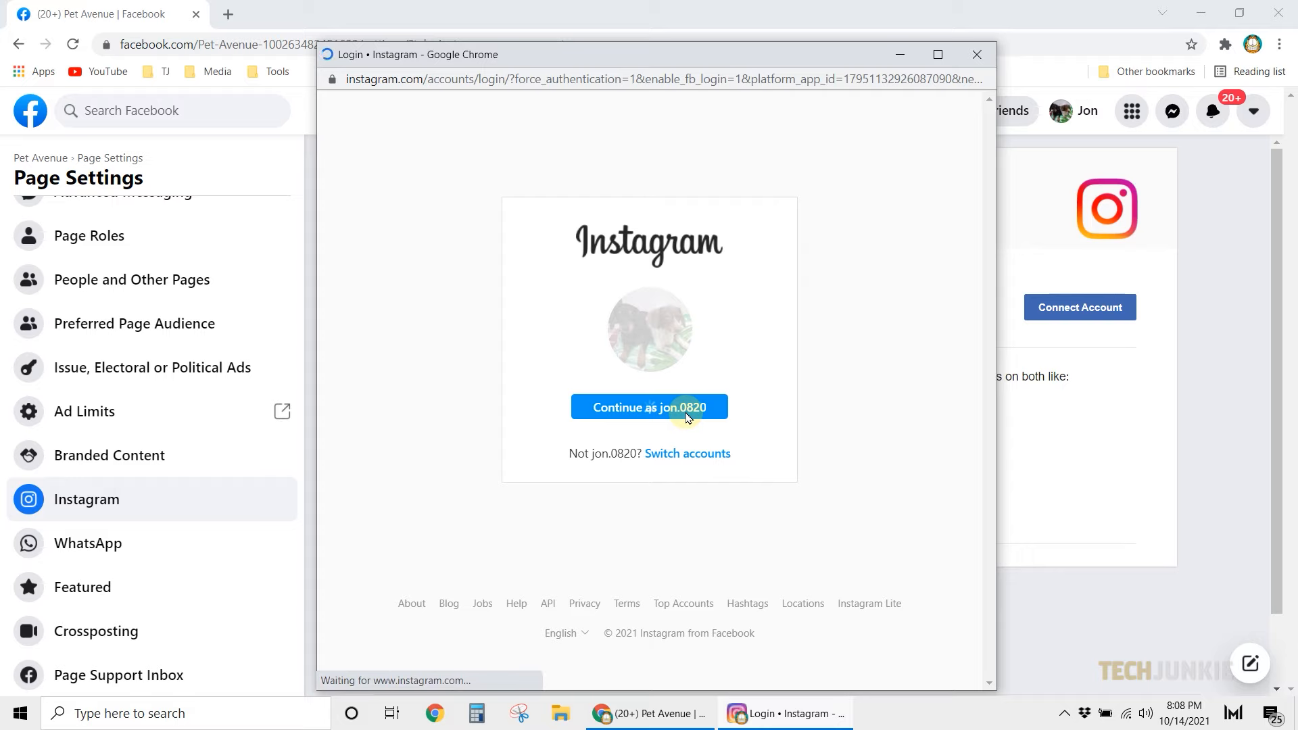
{"action": "left_click", "coordinate": [647, 407]}
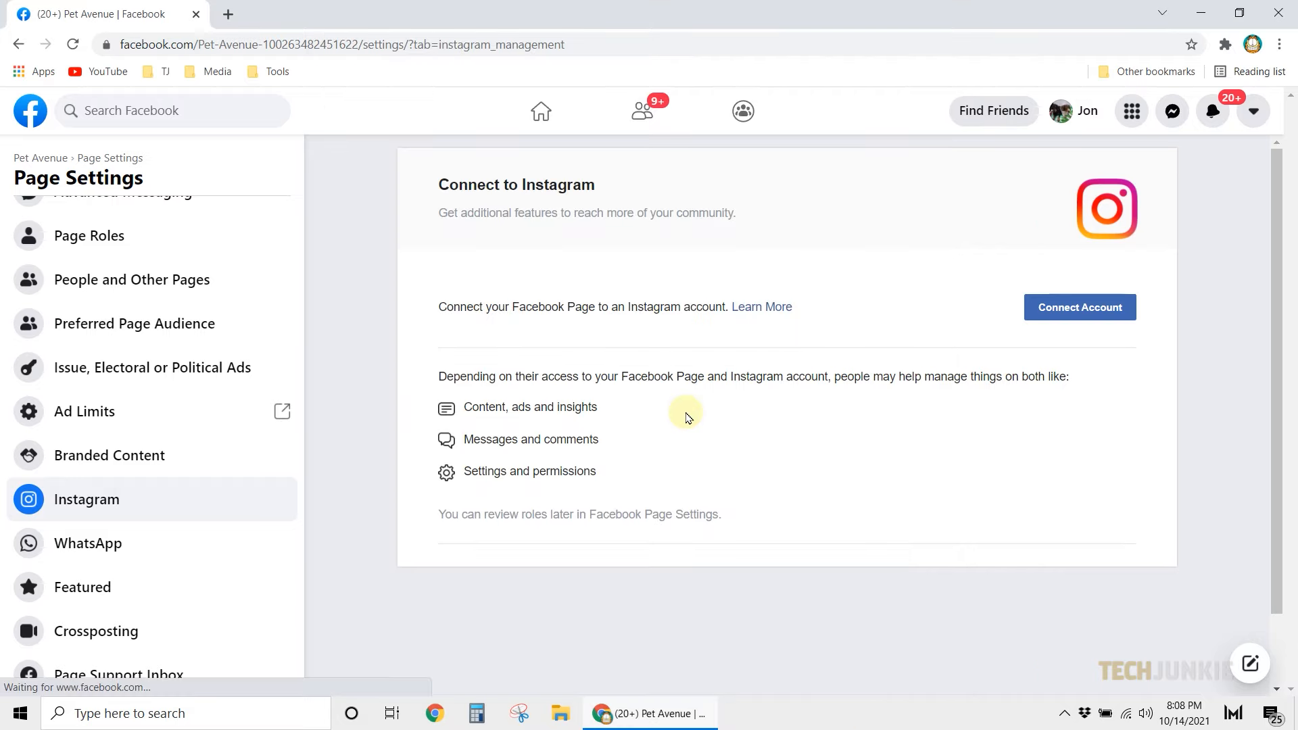
{"action": "left_click", "coordinate": [1077, 307]}
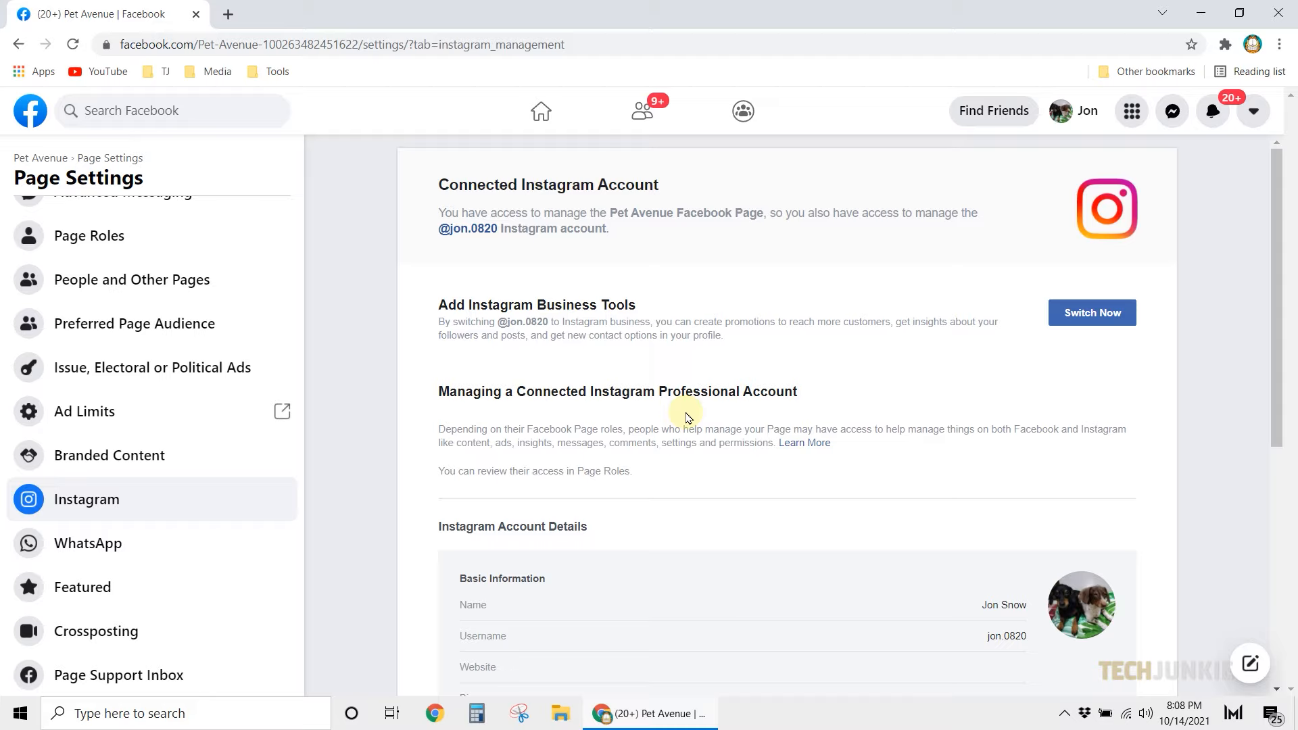